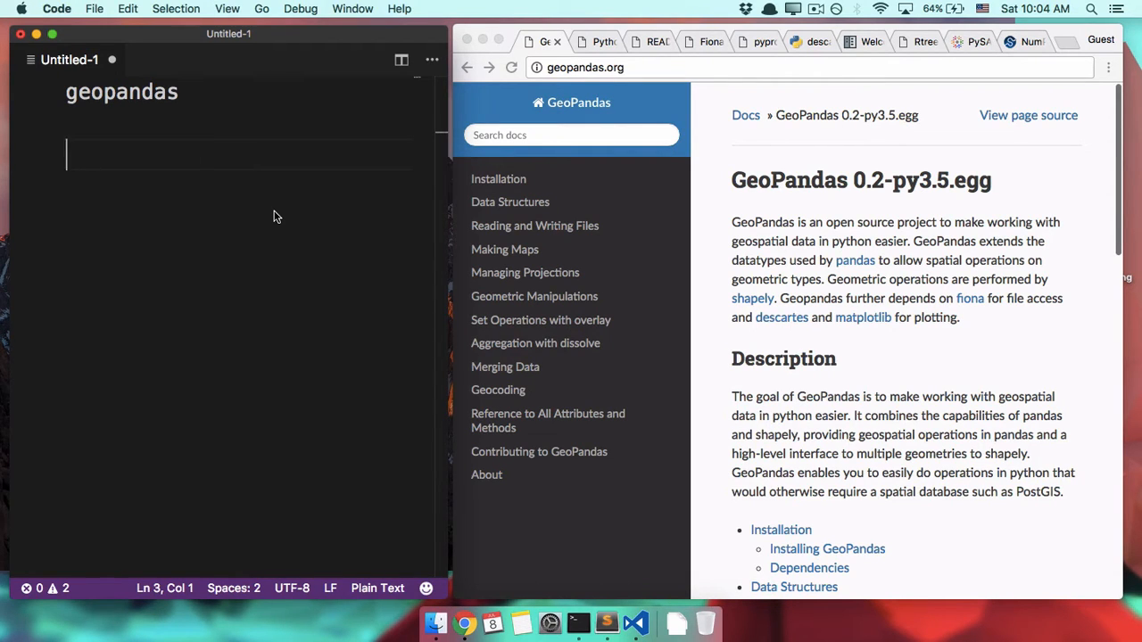
mouse_move(279, 213)
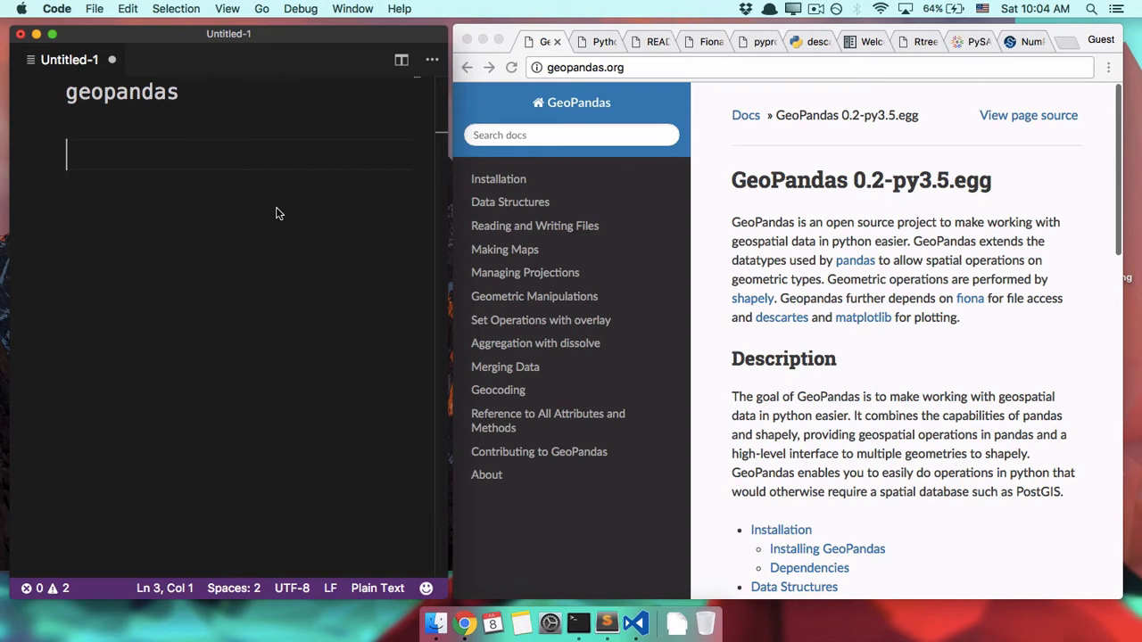
Step: Check the pandas page, then add 'pandas – data analysis' under geopandas in the note
click(596, 41)
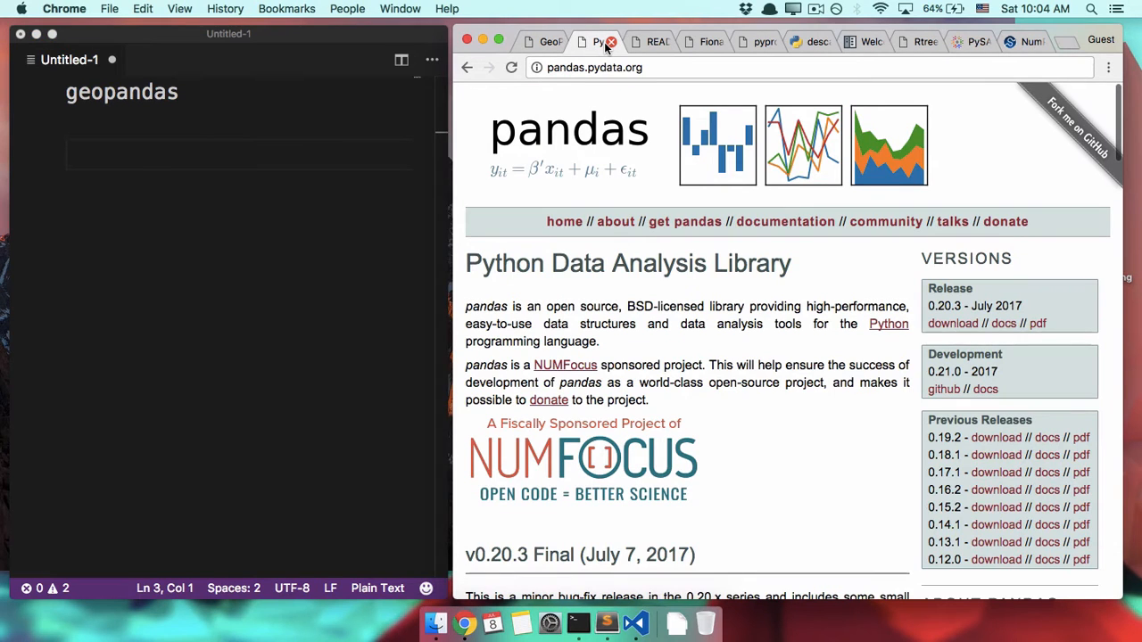
mouse_move(611, 42)
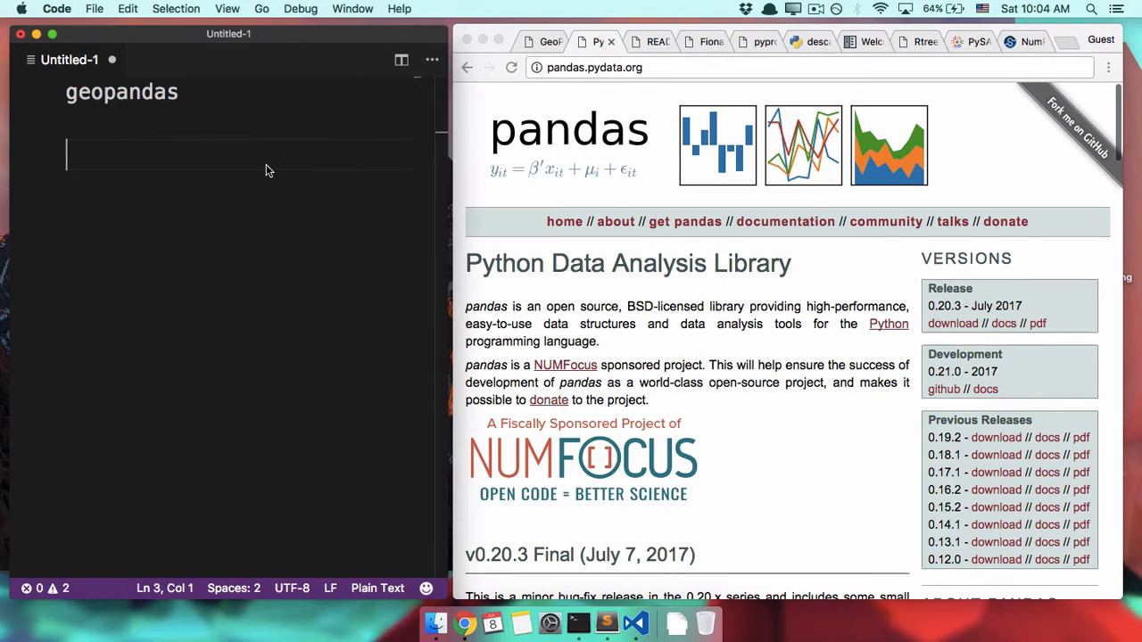
text(pandas)
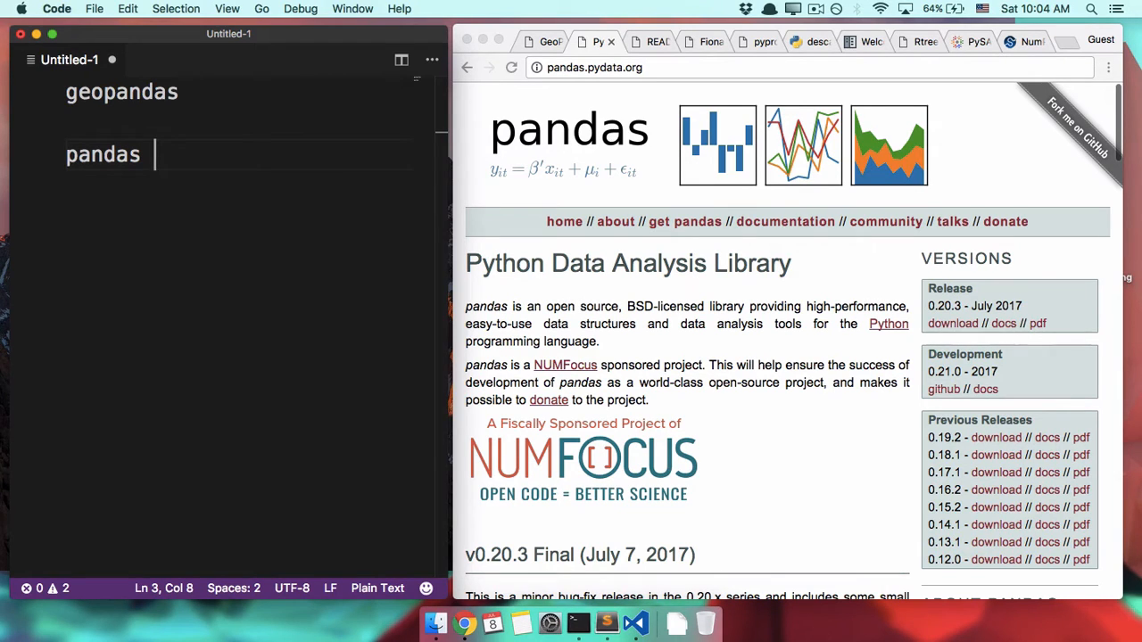
text(– dat)
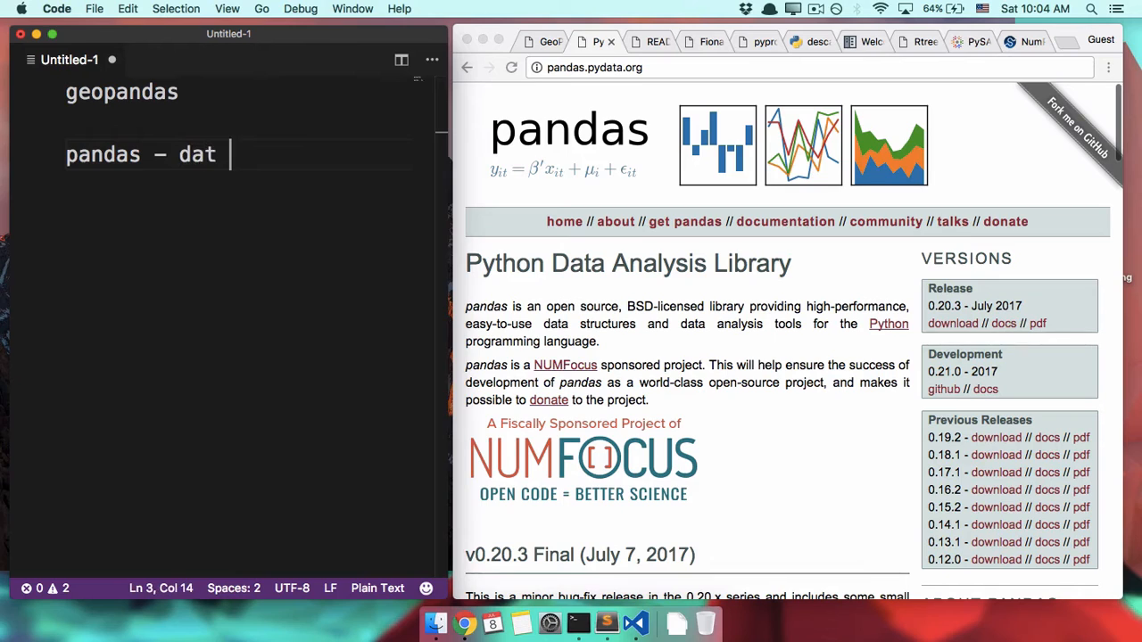
text(a analy)
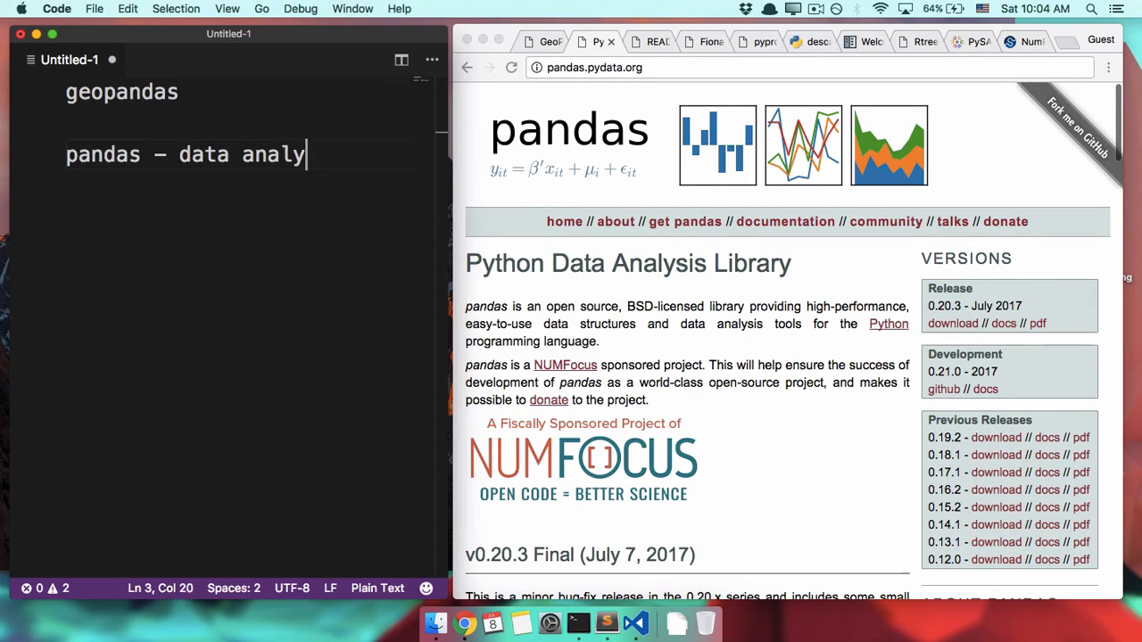
text(sis)
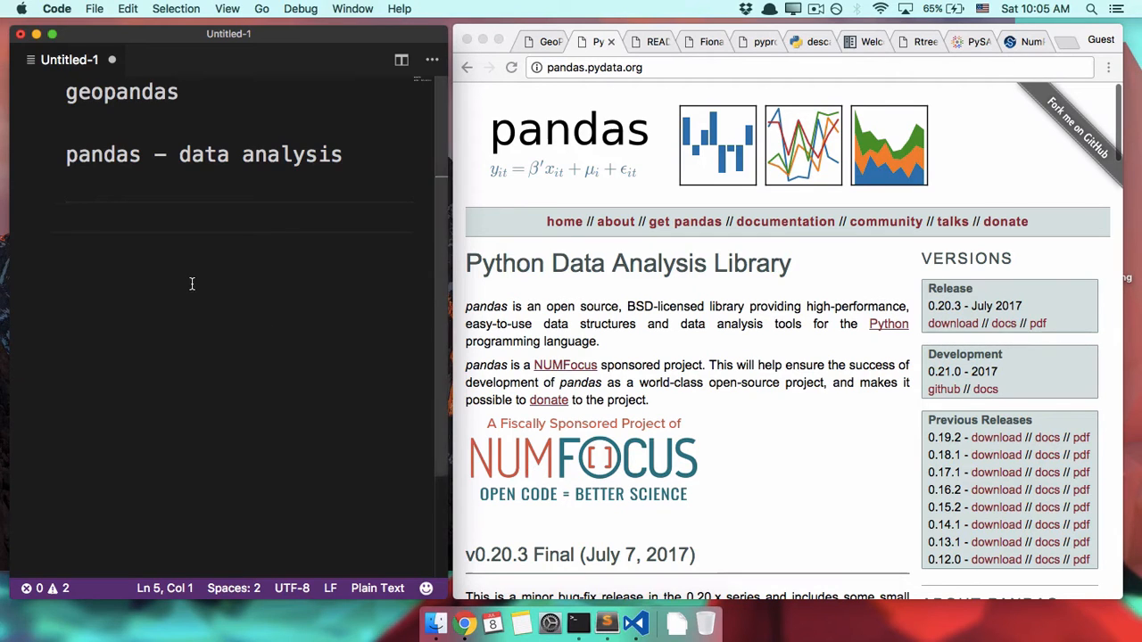
Step: Add 'shapely – geometric shapes' with an indented 'GEOS' sub-point, checking the Shapely page
text(shapely)
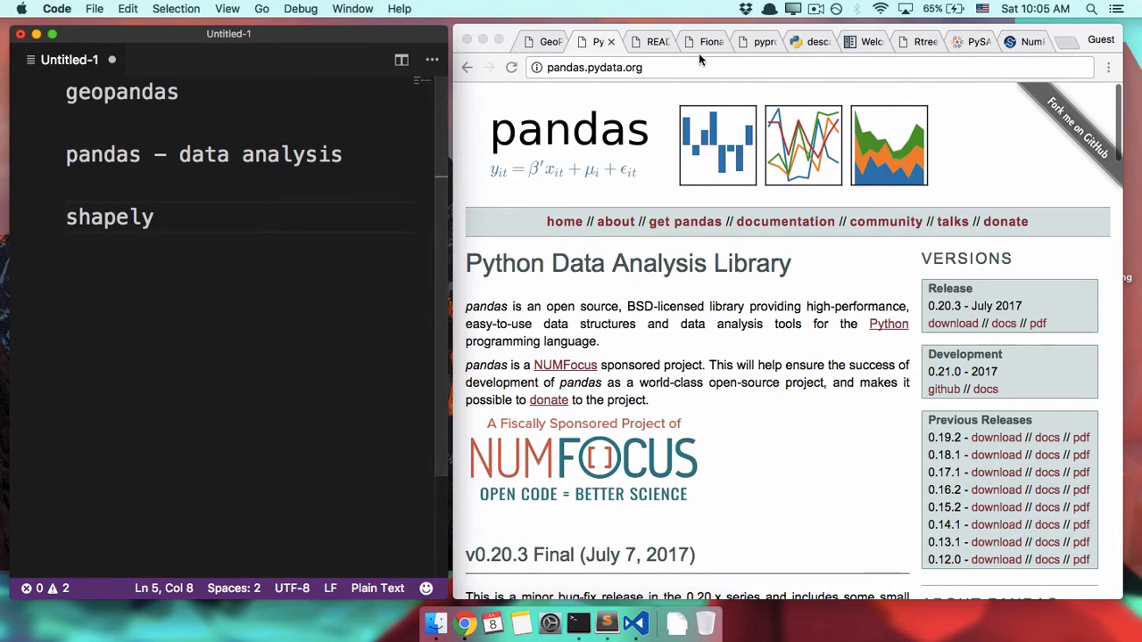
click(651, 41)
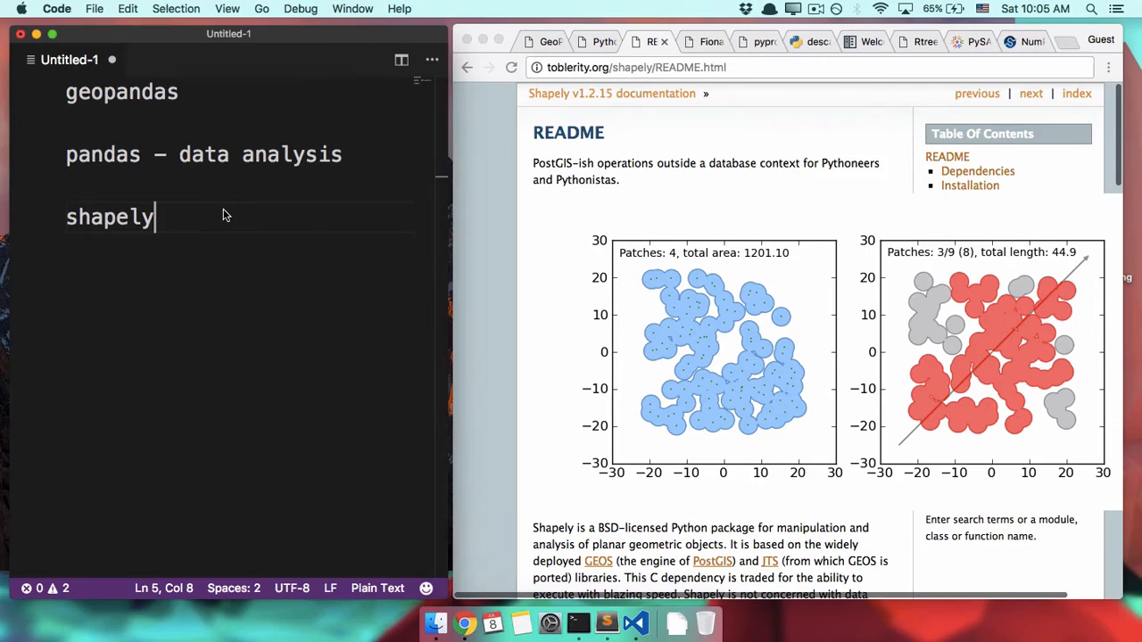
text(– geometric shapes)
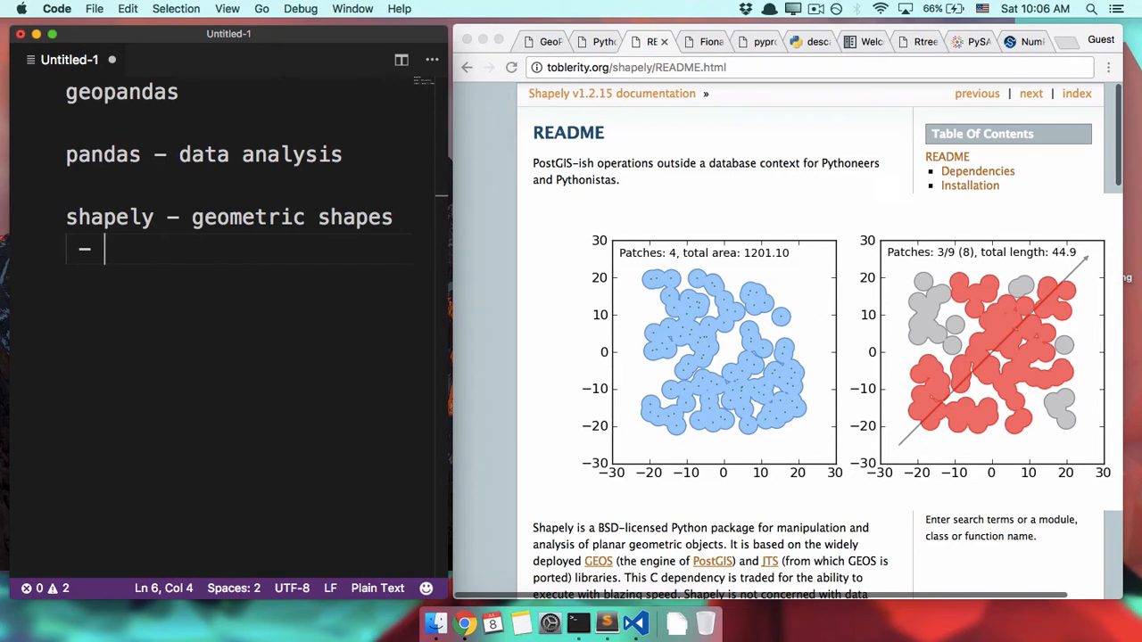
text(GEOS)
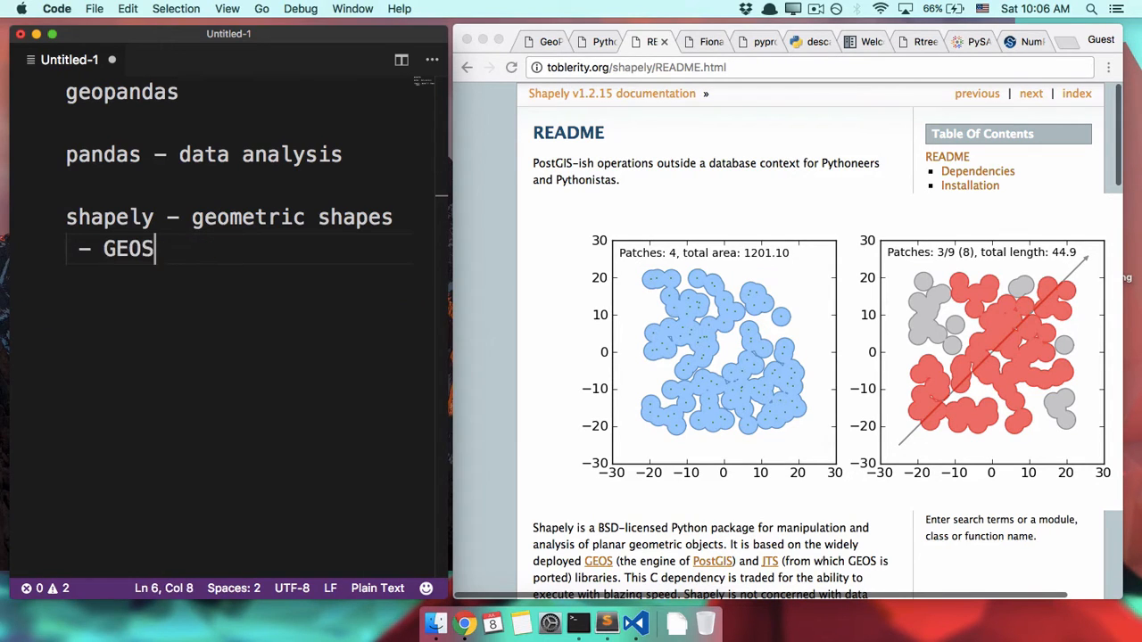
key(enter)
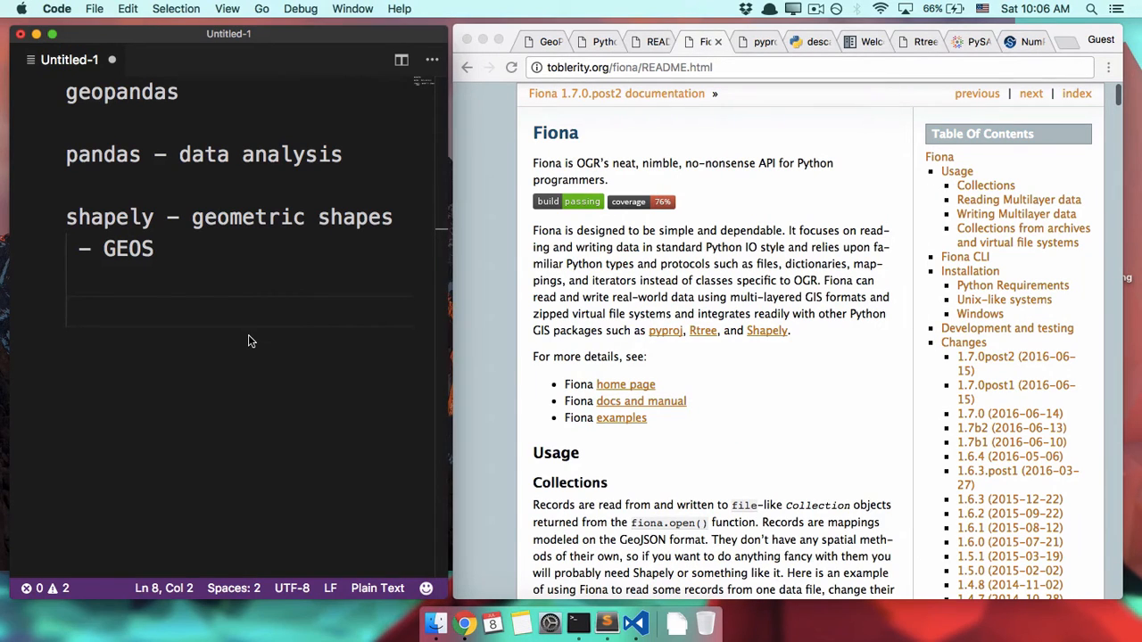
Step: Add 'fiona – reading and writing files' with an indented 'OGR' sub-point
text(fiona — rea)
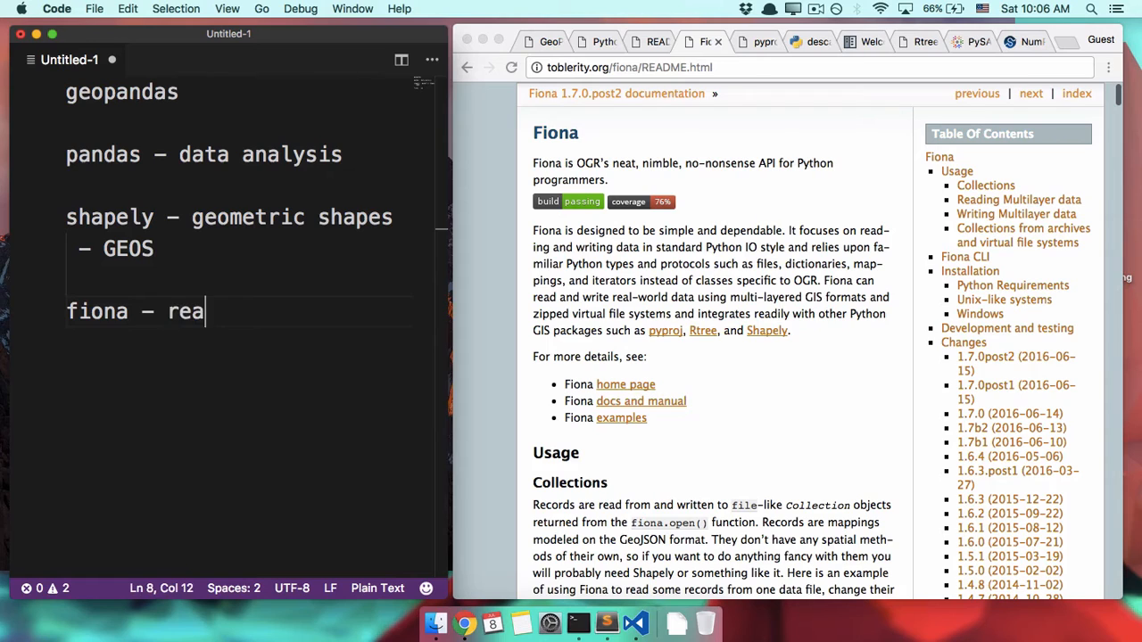
text(ding and writin)
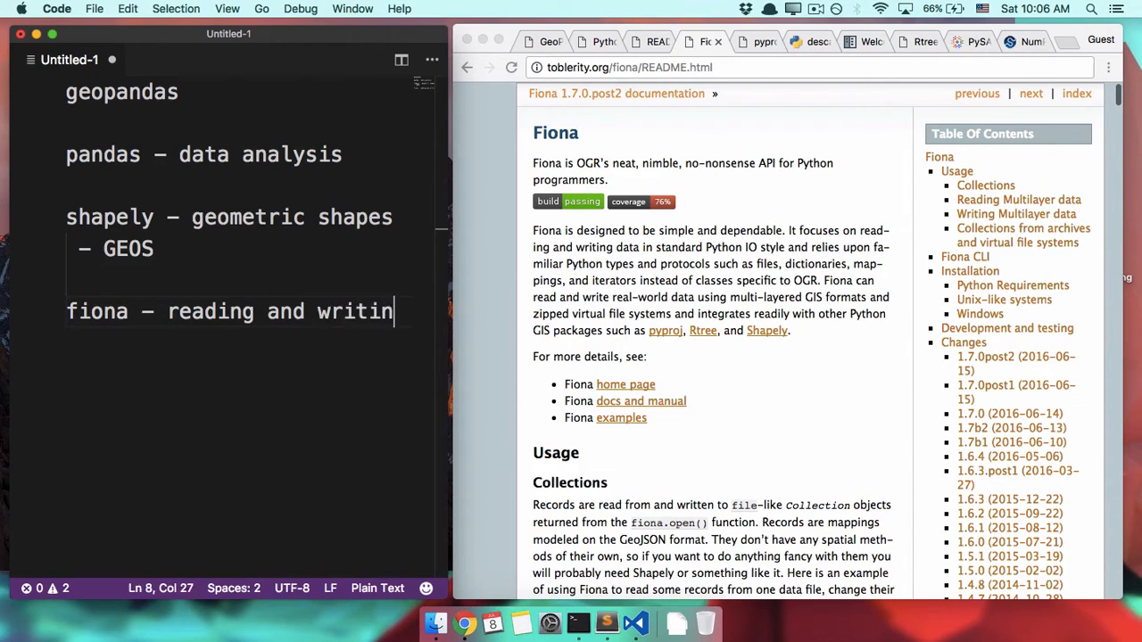
text(g files)
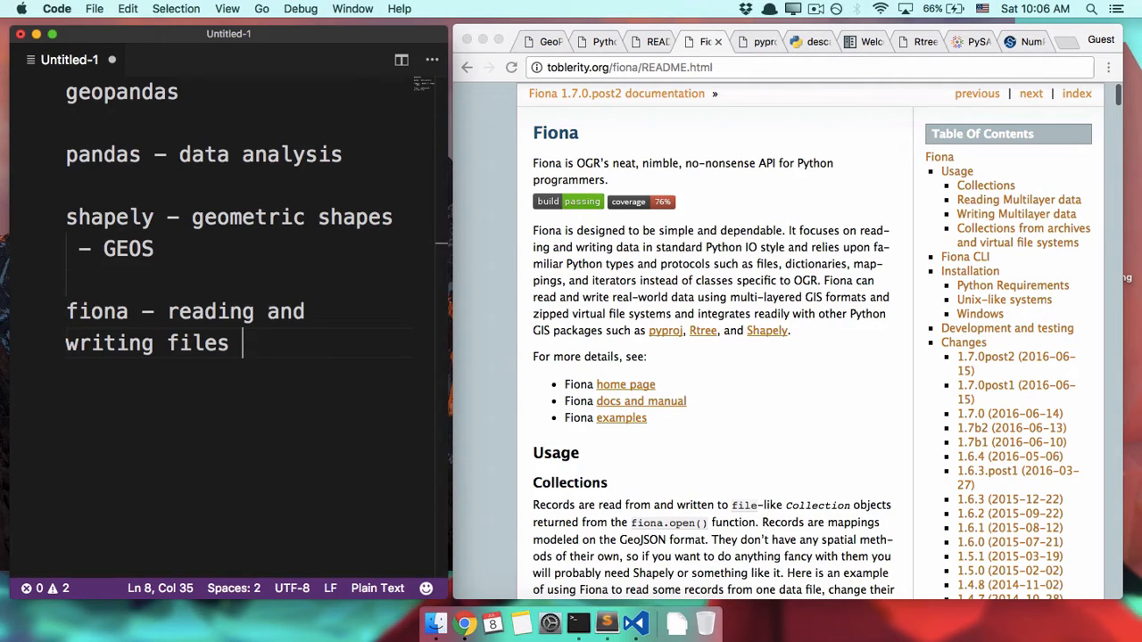
double_click(109, 217)
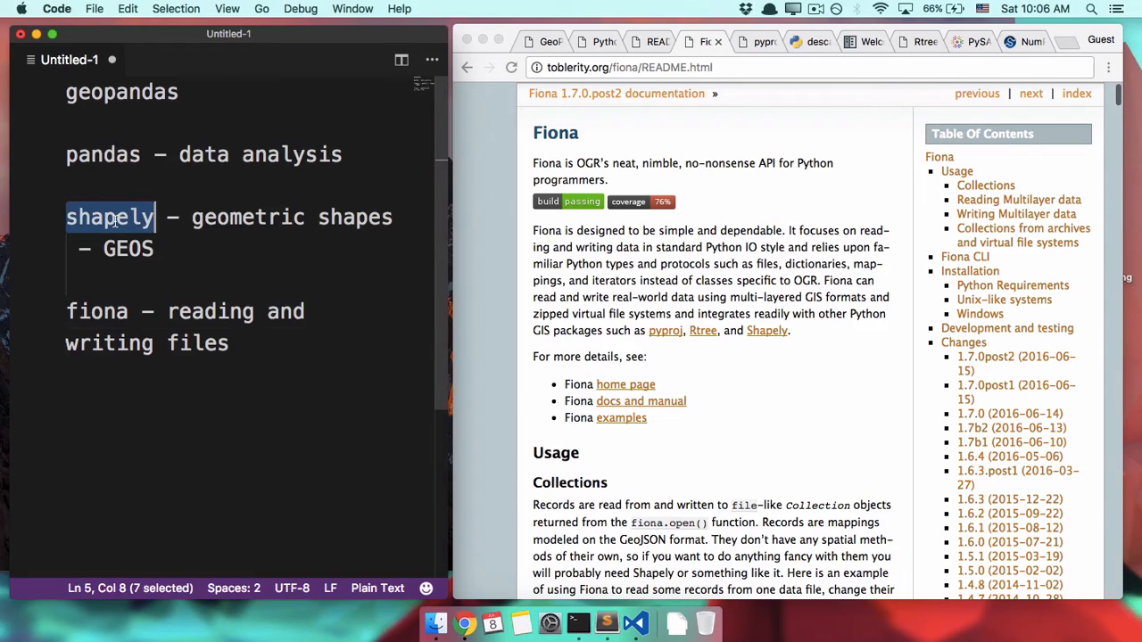
double_click(127, 248)
text(-)
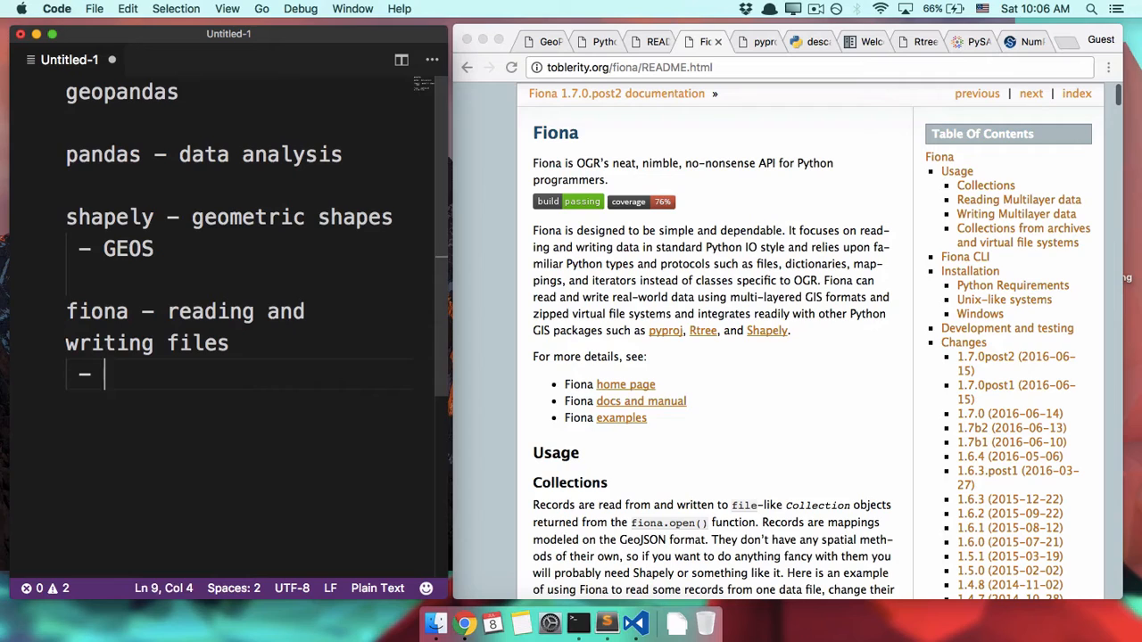
text(I)
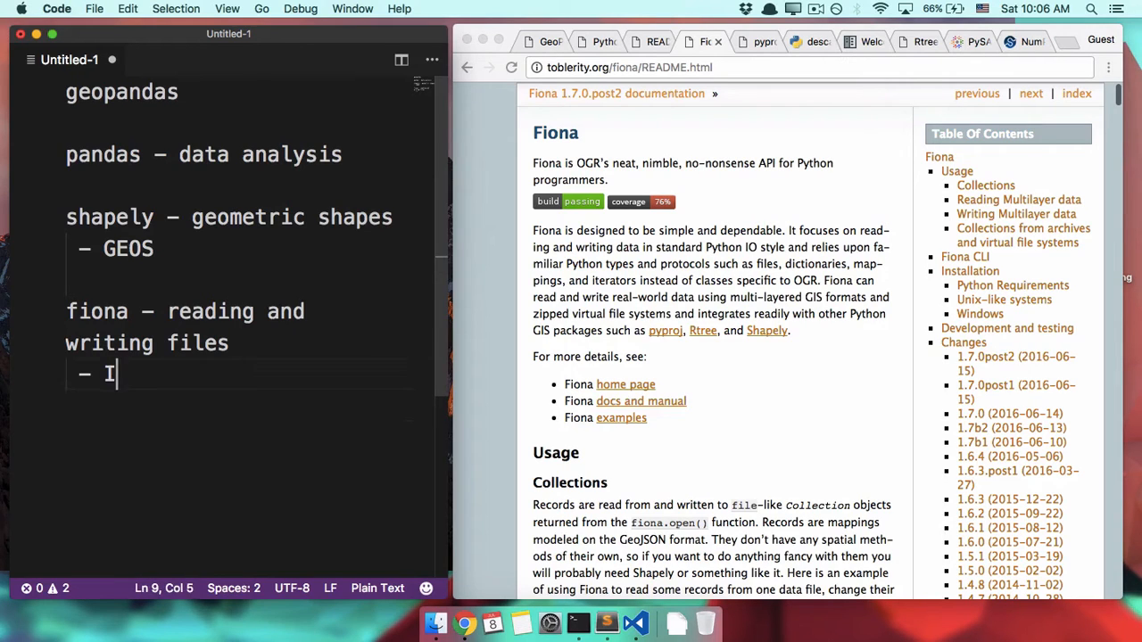
text(OGR)
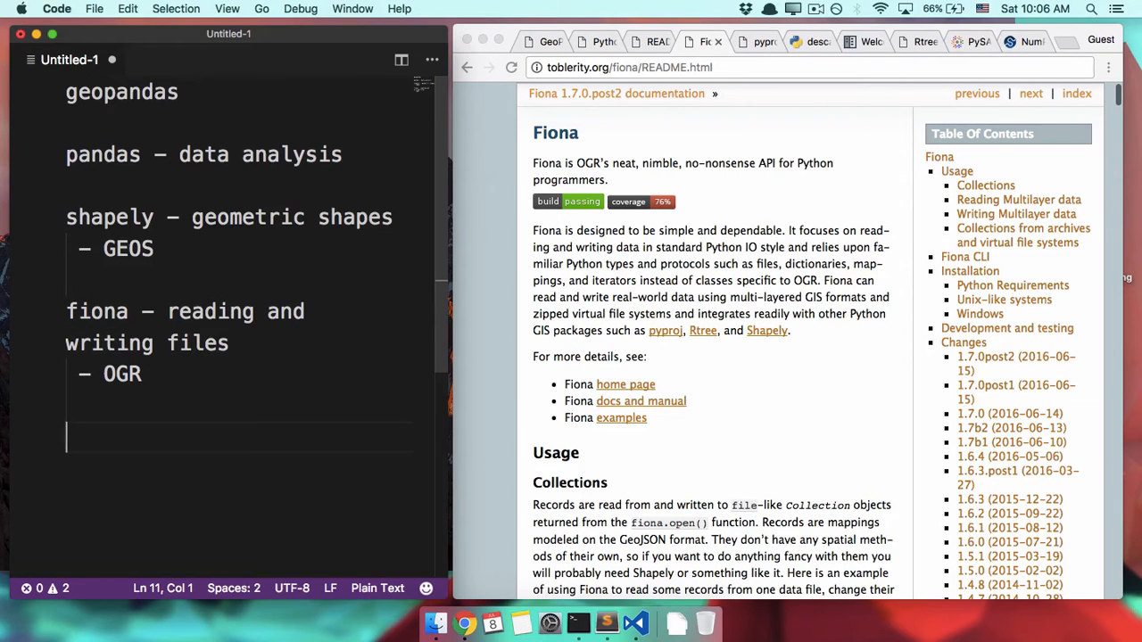
Step: Check the pyproj page and add 'pyproj – cartographic projections – PROJ.4' to the note
click(756, 41)
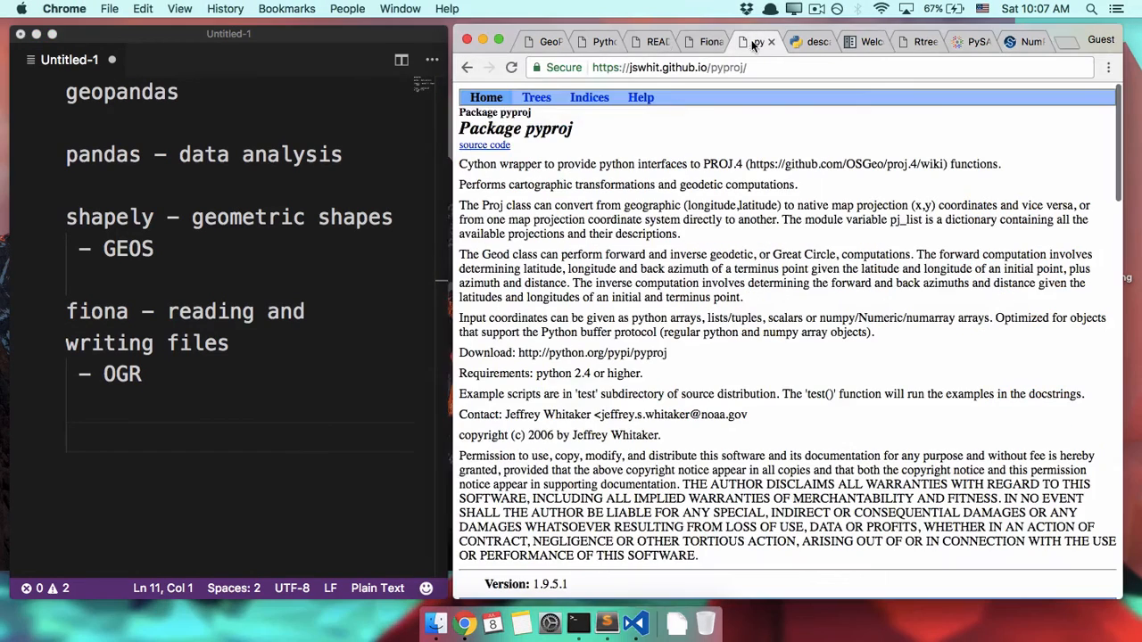
text(pyproj - cartographic projections -)
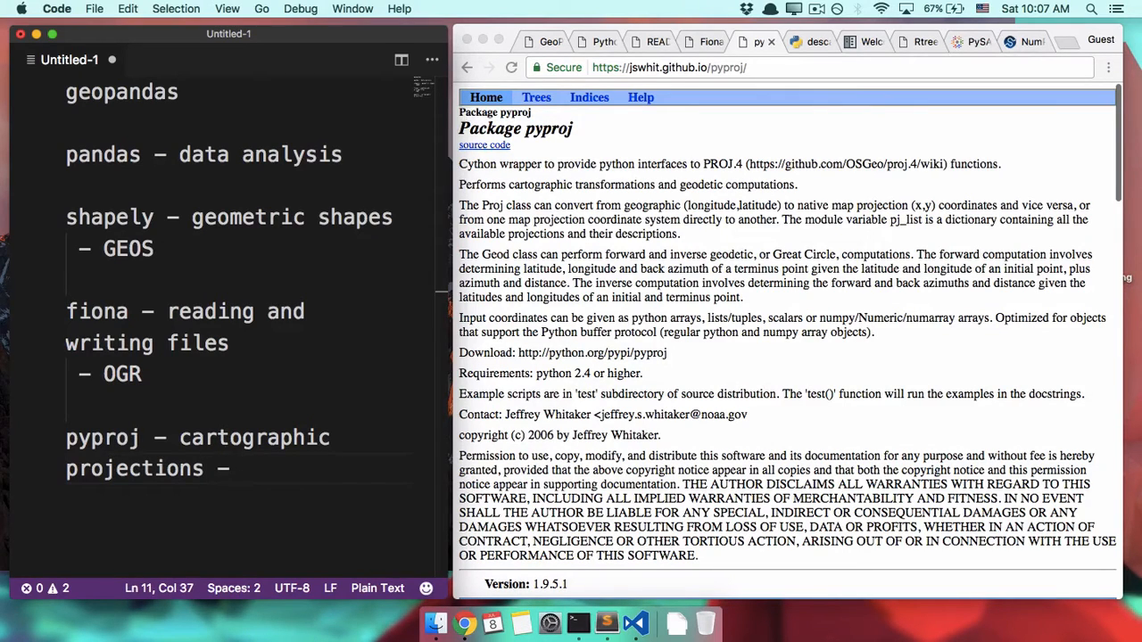
text(PROJ)
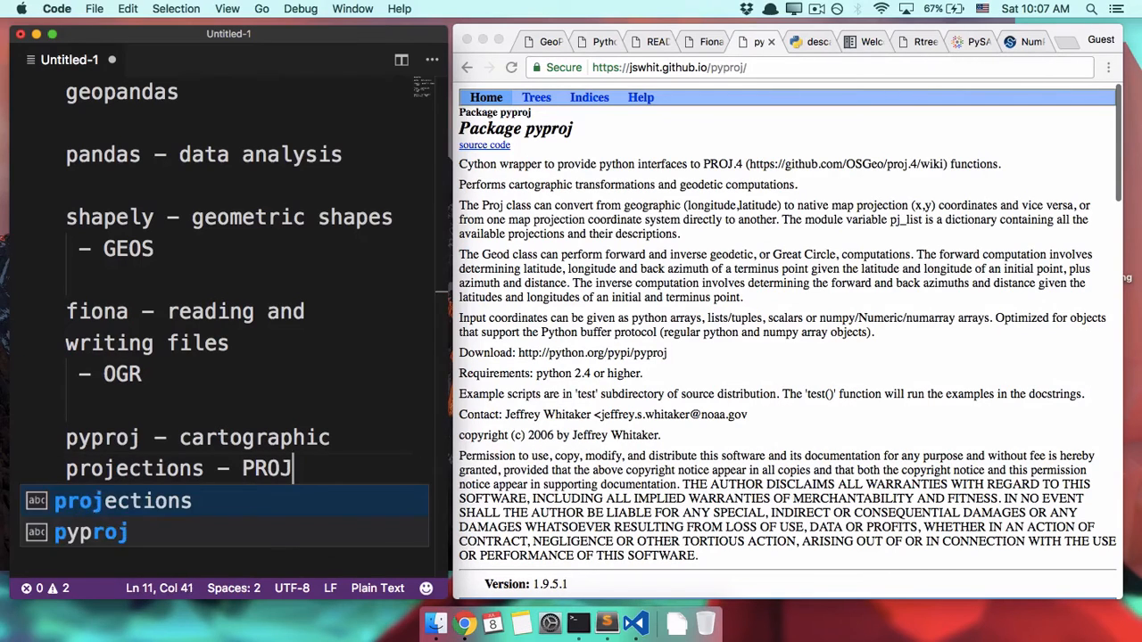
text(.4)
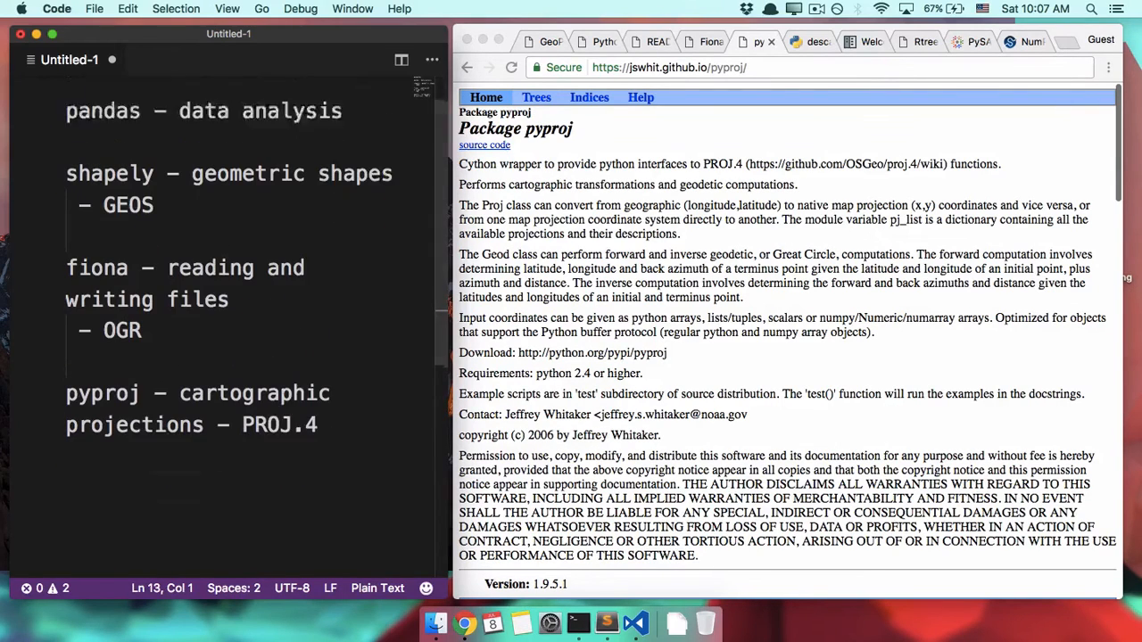
Step: Add 'descartes – mapping' and 'geopy – geocoding' as consecutive lines after pyproj
scroll(down, 3)
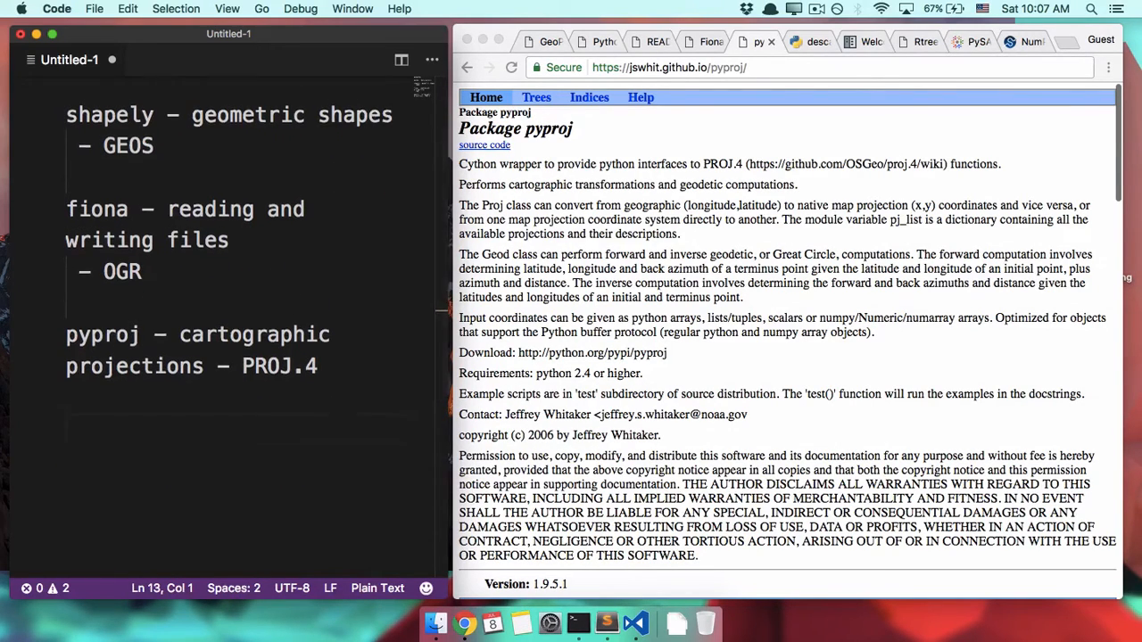
scroll(down, 3)
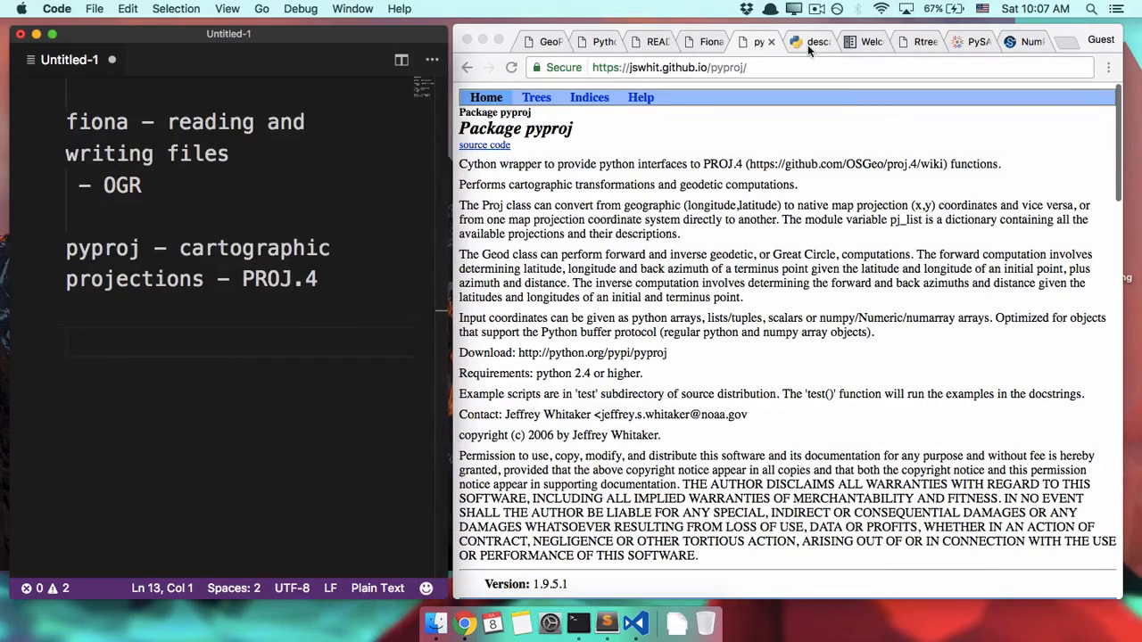
text(descar)
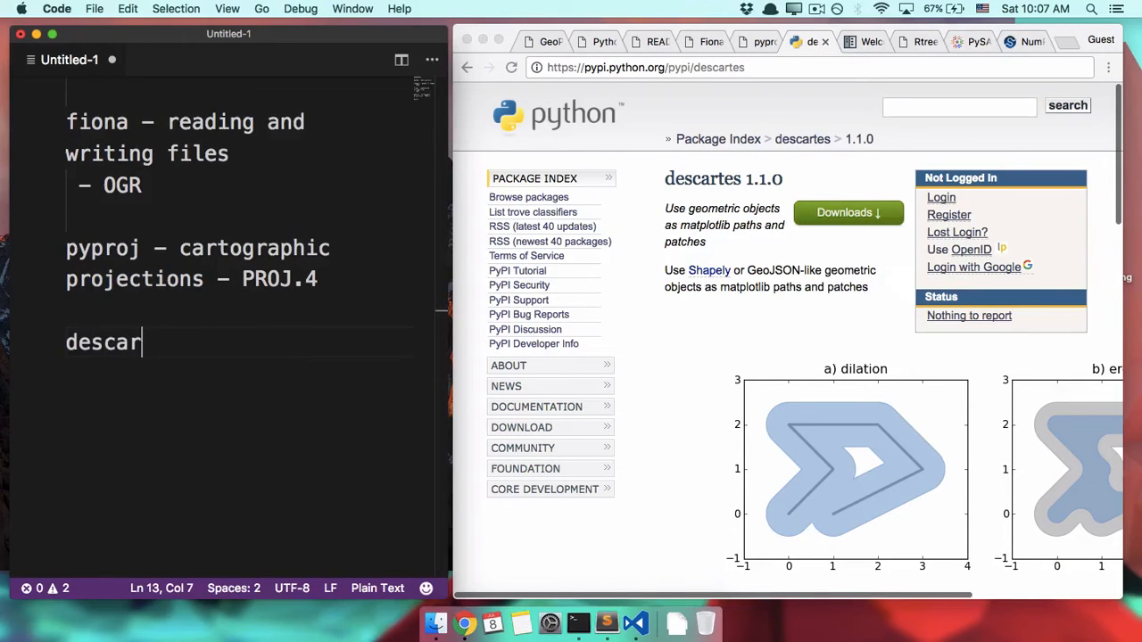
text(tes – mapping)
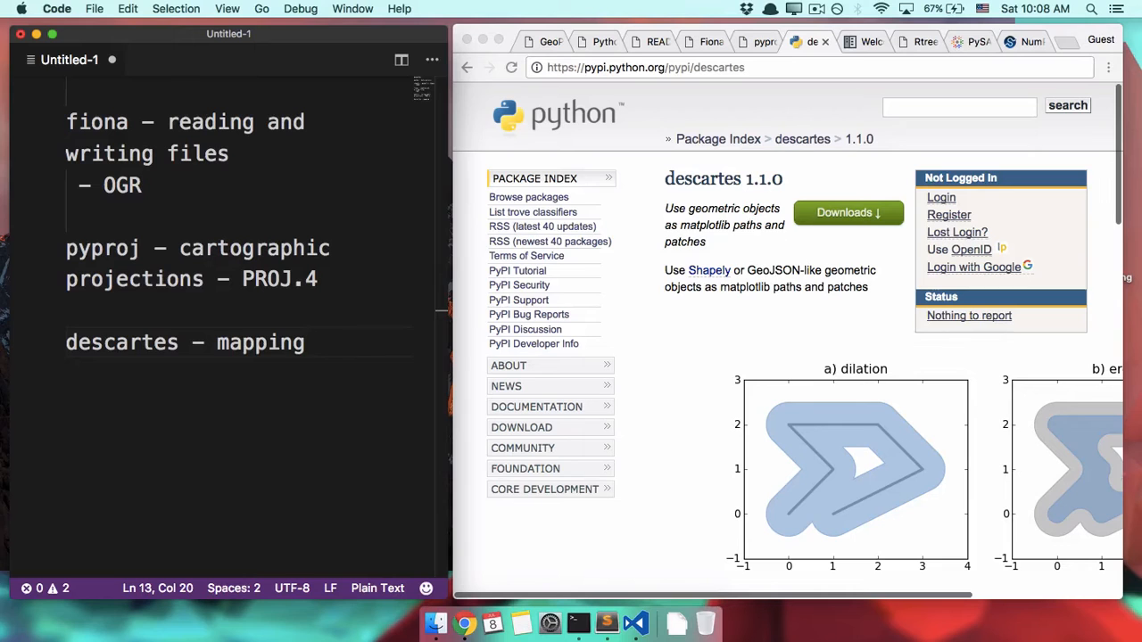
mouse_move(819, 100)
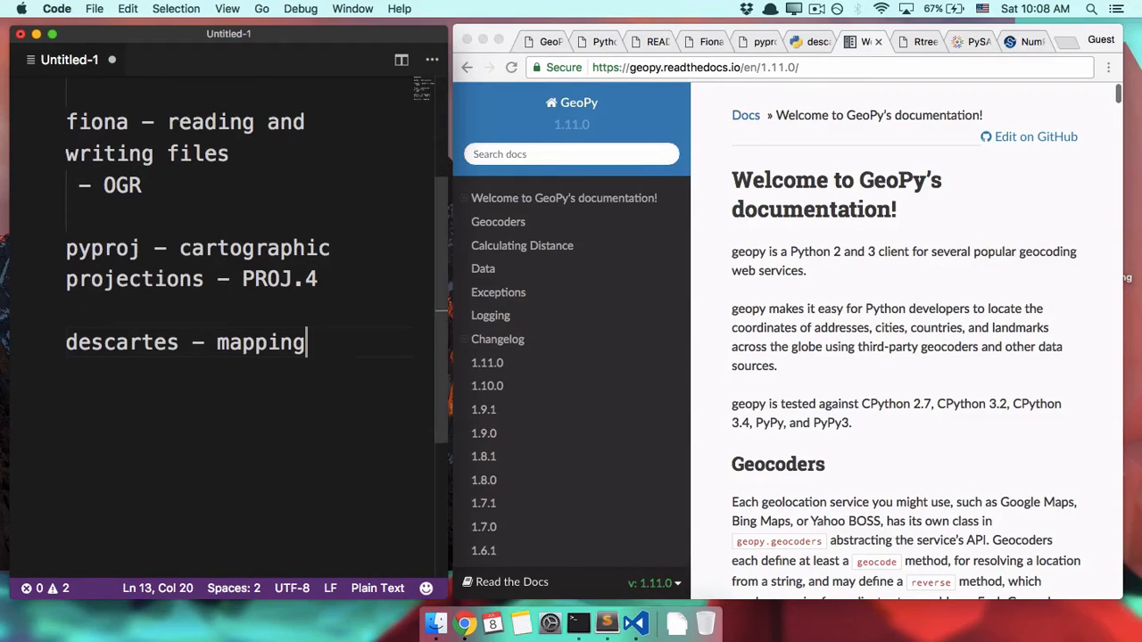
text(geopy – geocod)
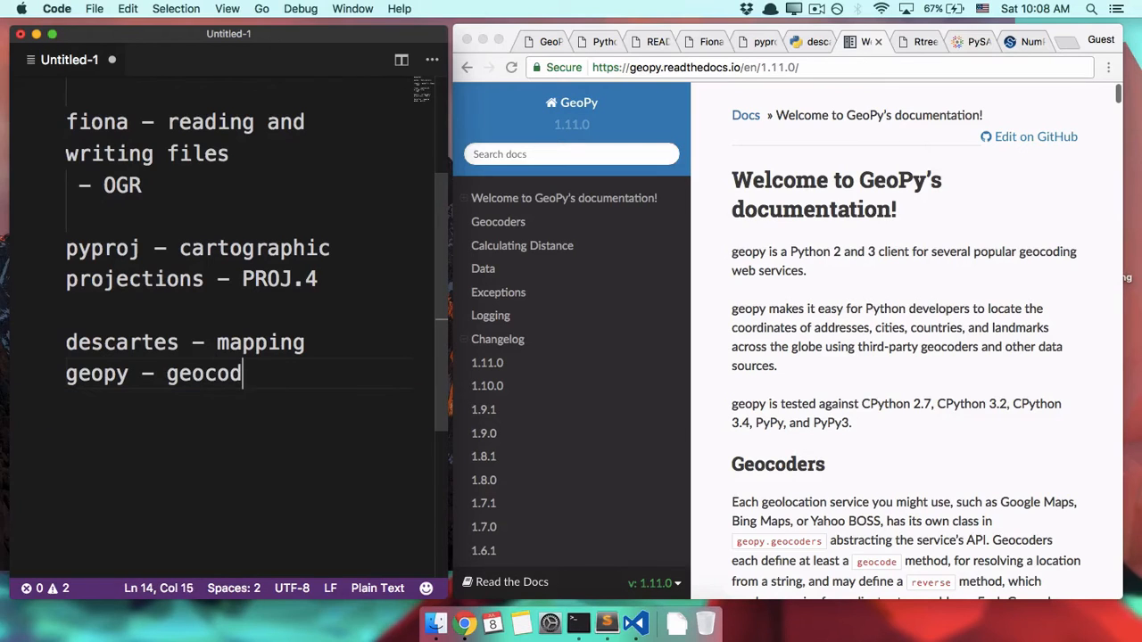
text(ing)
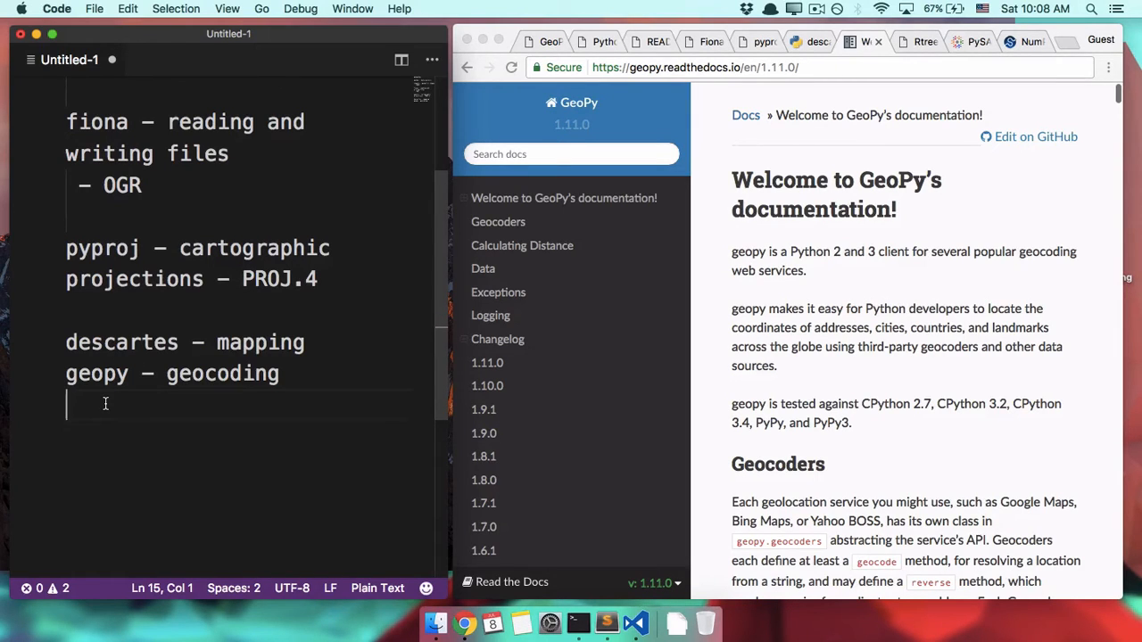
Step: Check the Rtree page, add 'rtree – spatial analysis', and begin typing 'pysa' below
click(917, 41)
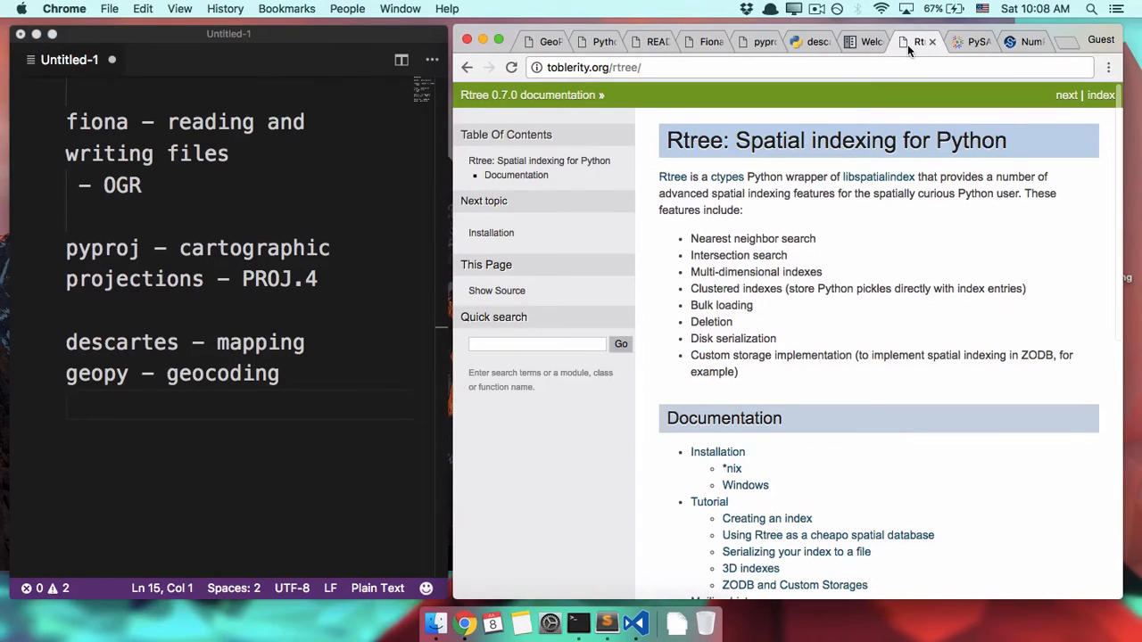
text(rtree)
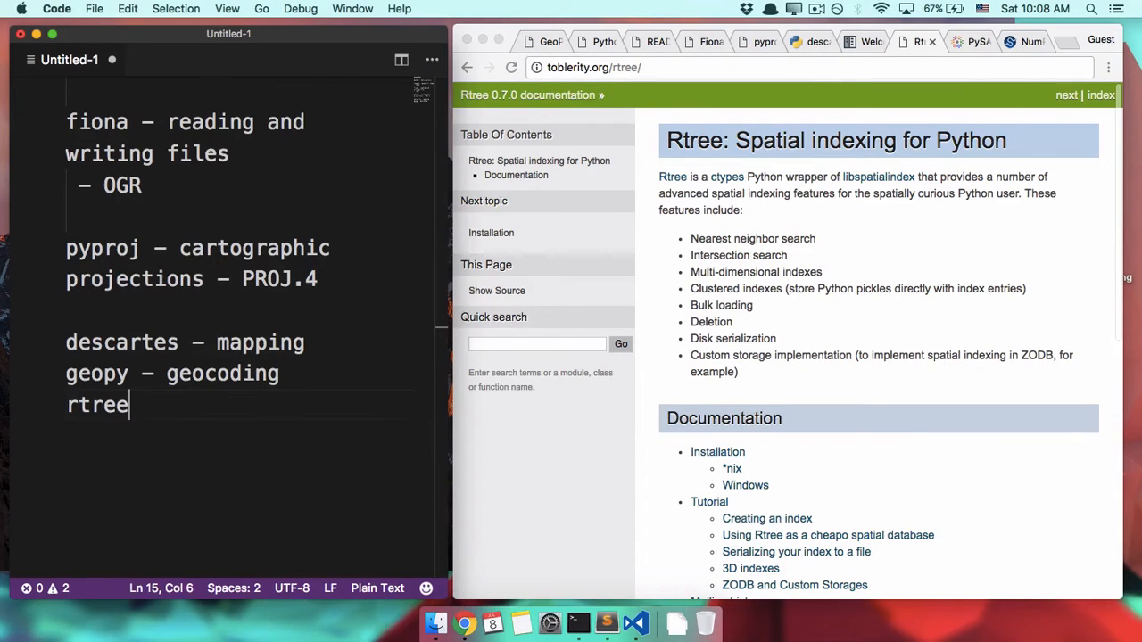
text(– spatial)
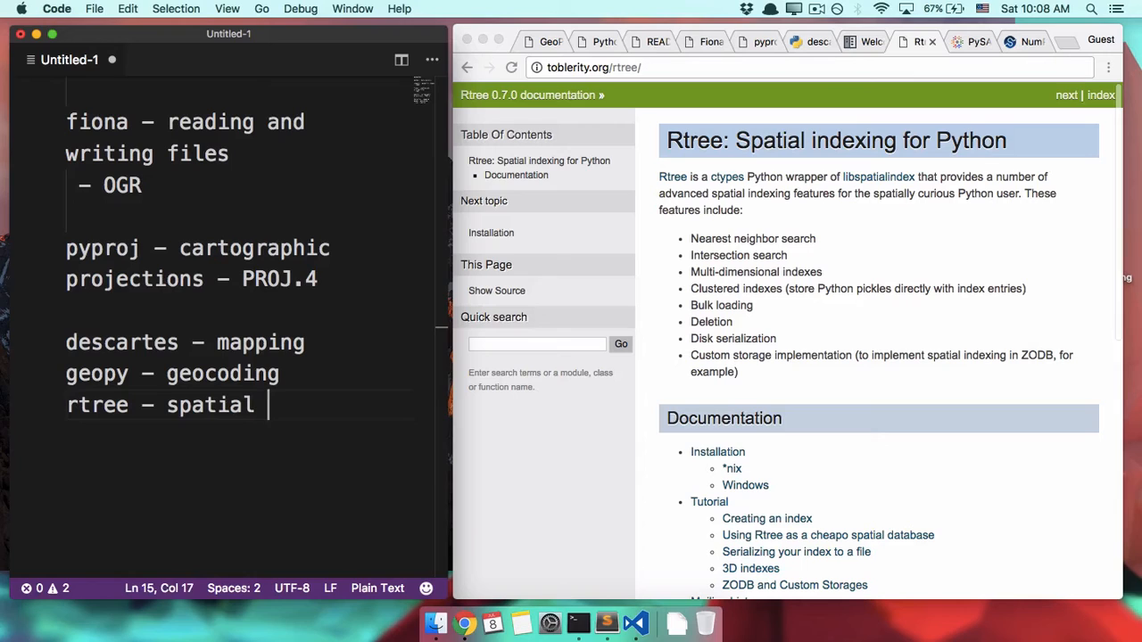
text(analysis)
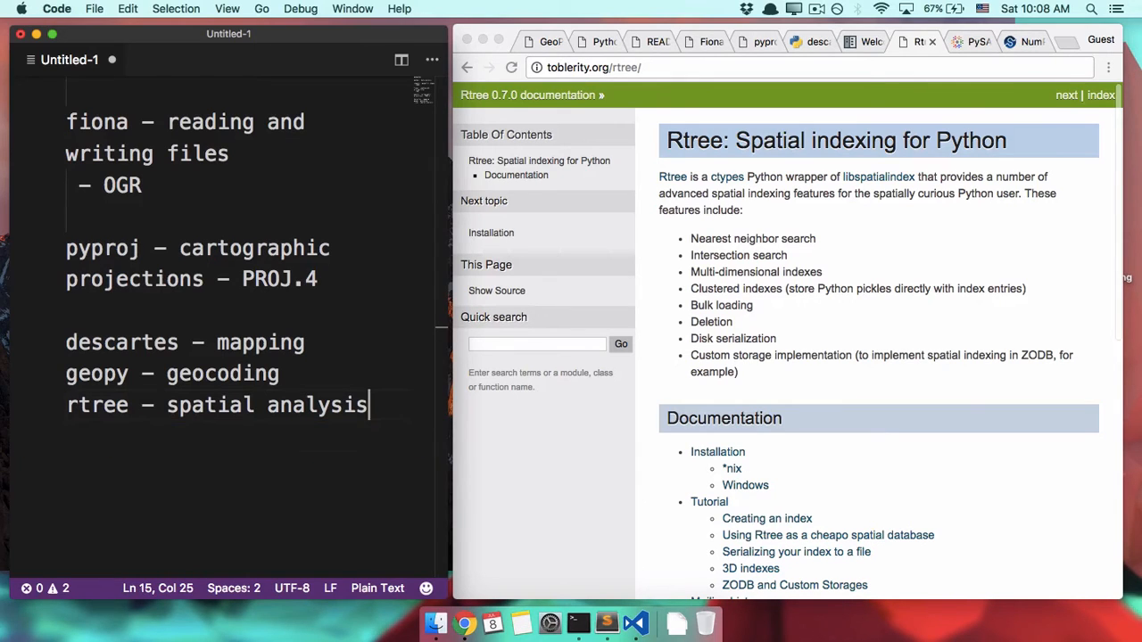
key(enter)
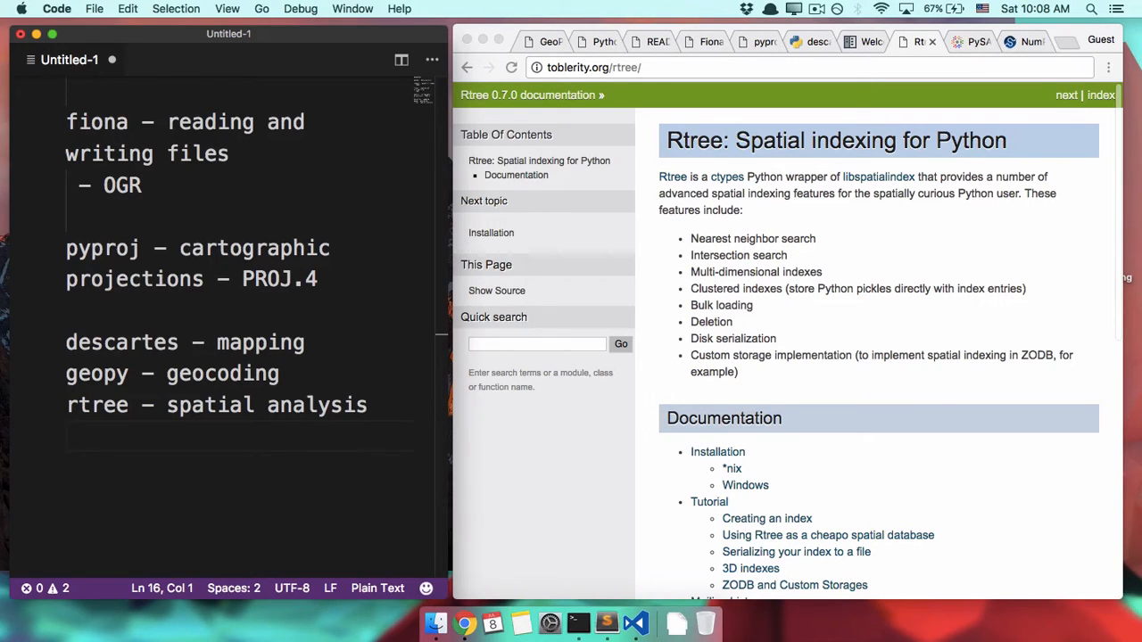
text(pysa)
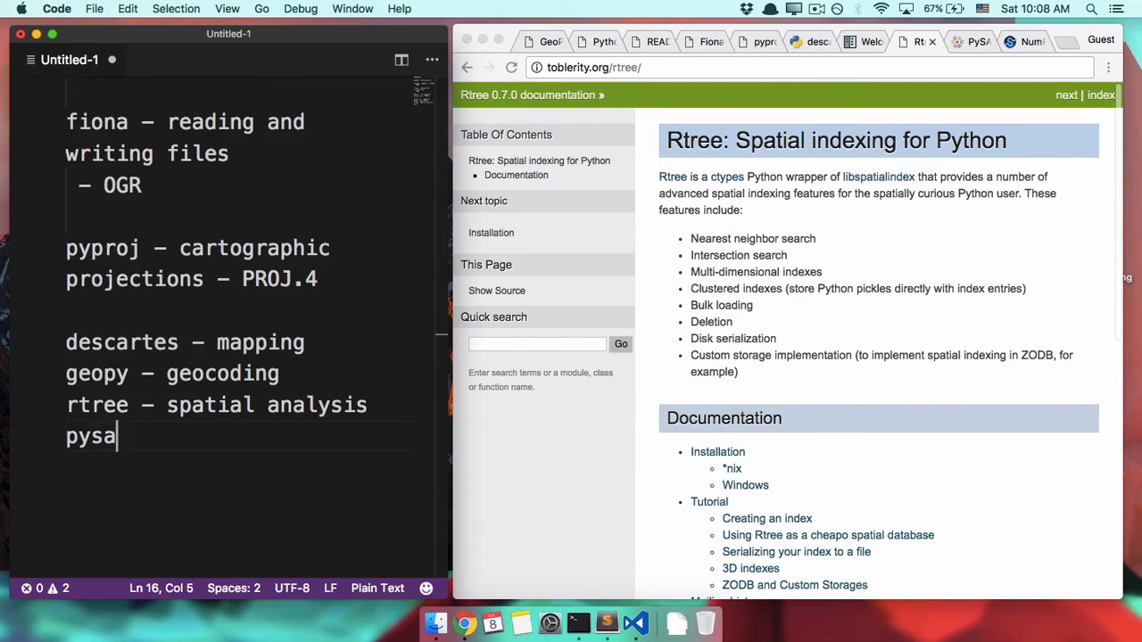
Step: Highlight PySAL's description on its page, then complete the line as 'pysal – coloring maps'
click(968, 41)
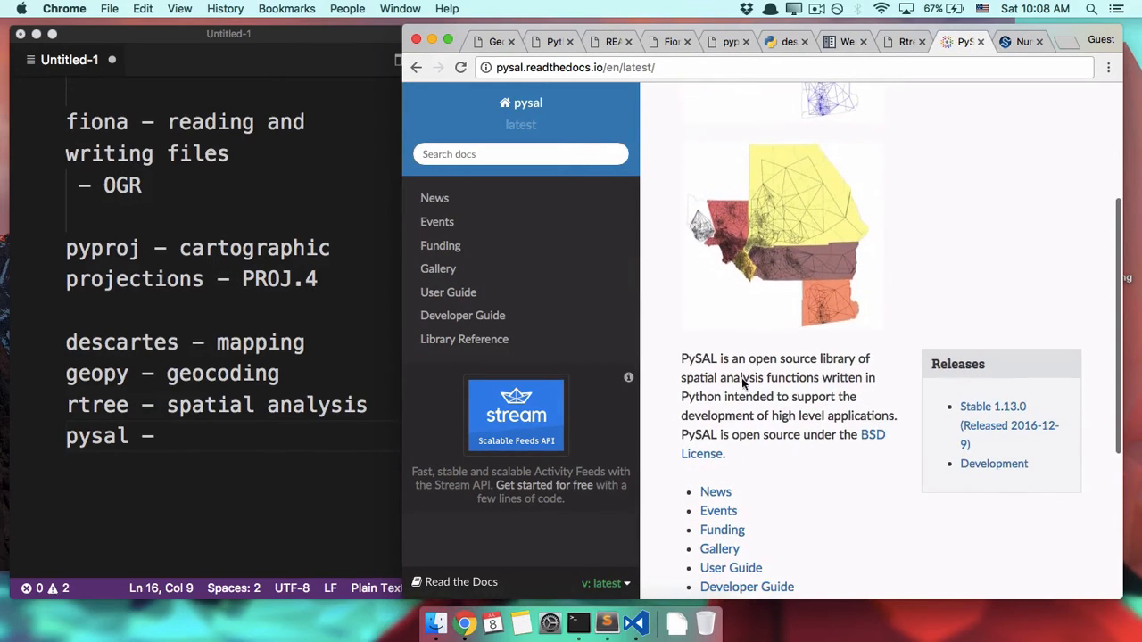
drag(748, 358, 819, 377)
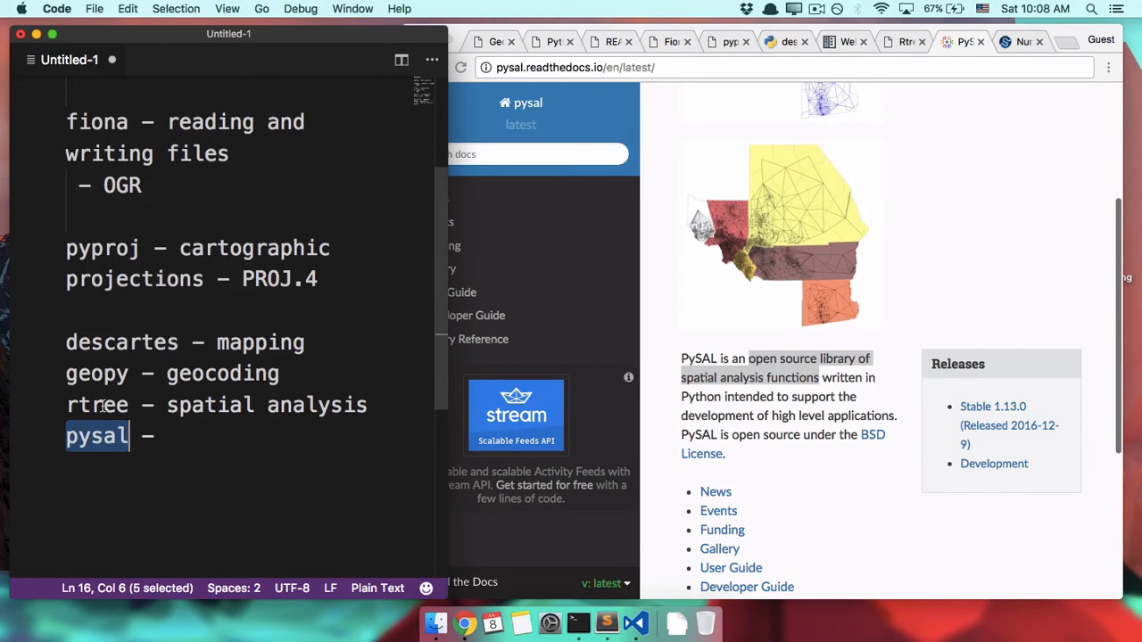
click(214, 436)
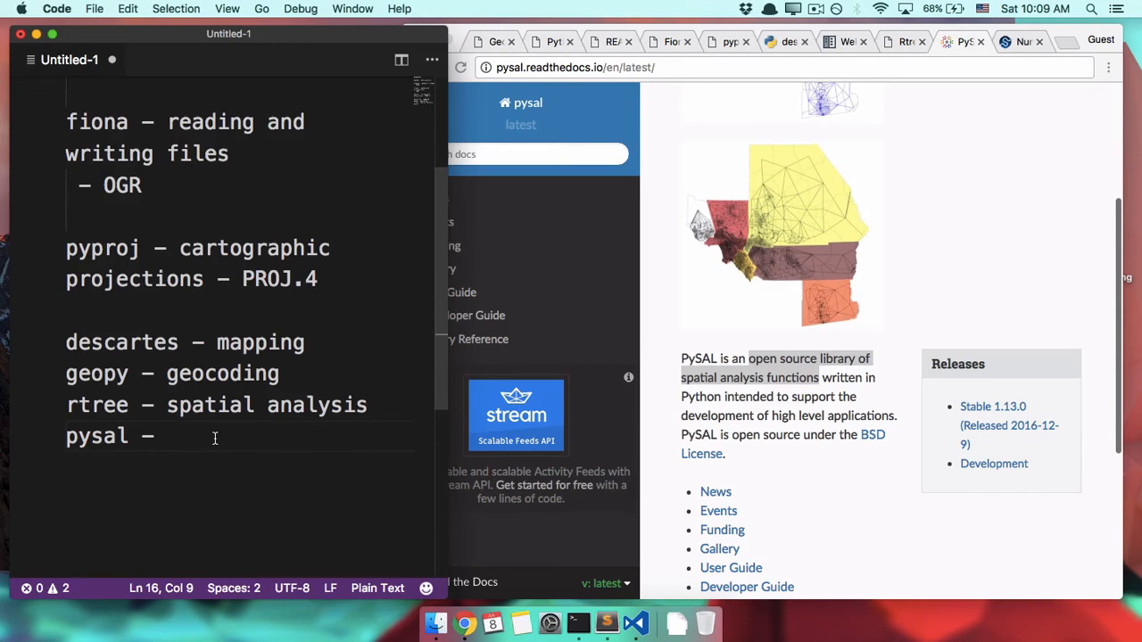
text(color m)
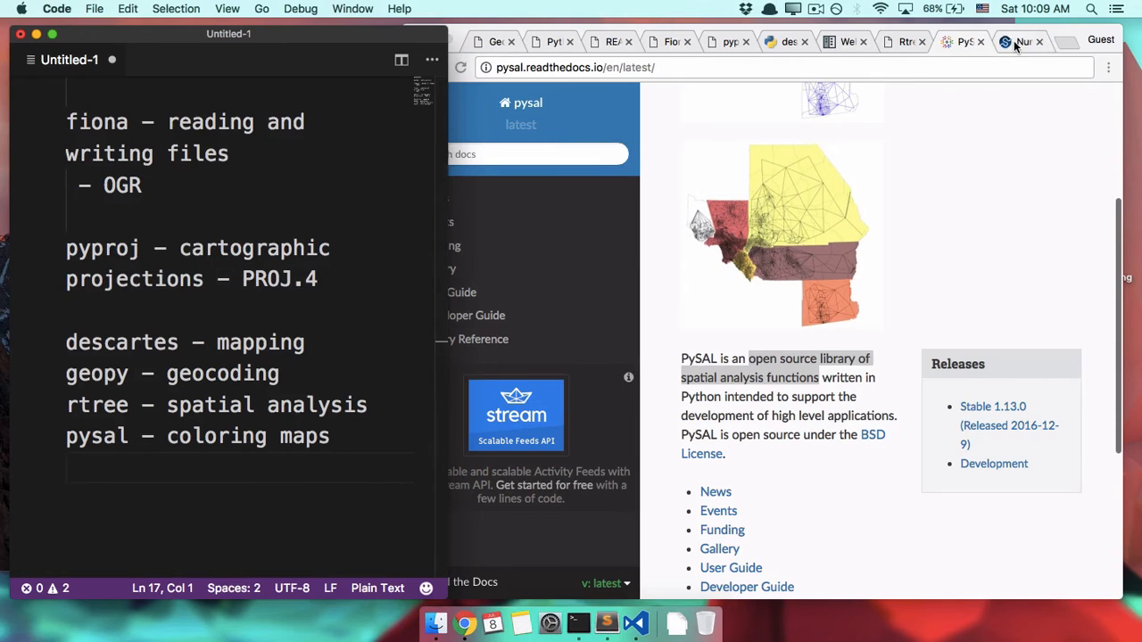
Step: Check the NumPy homepage and type 'numpy – math' into the note
click(1021, 41)
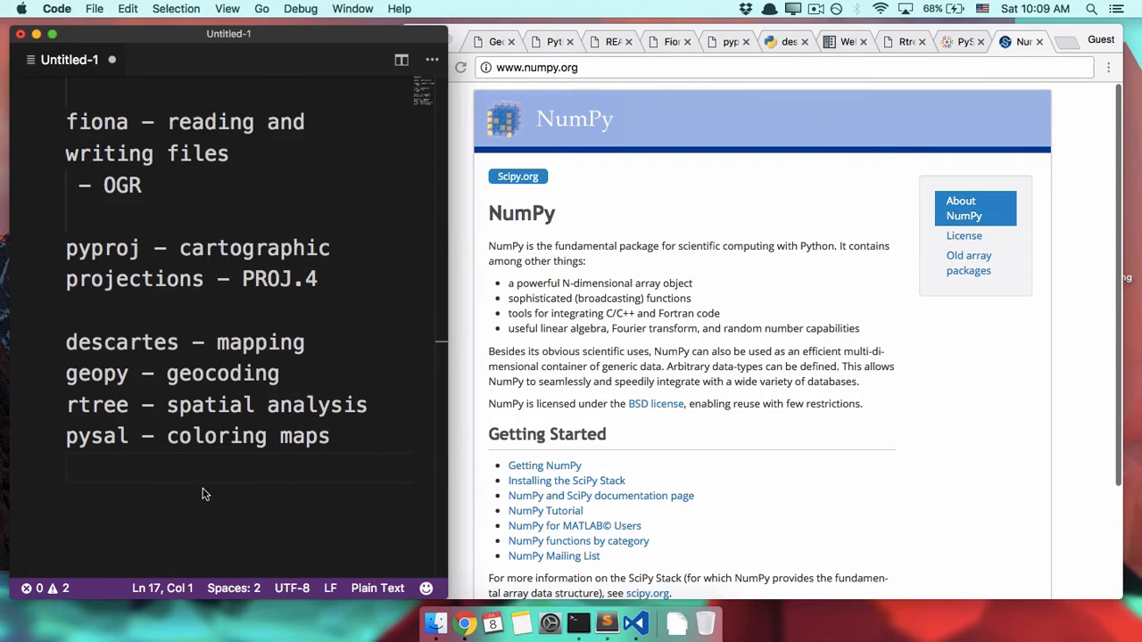
text(numpy – math)
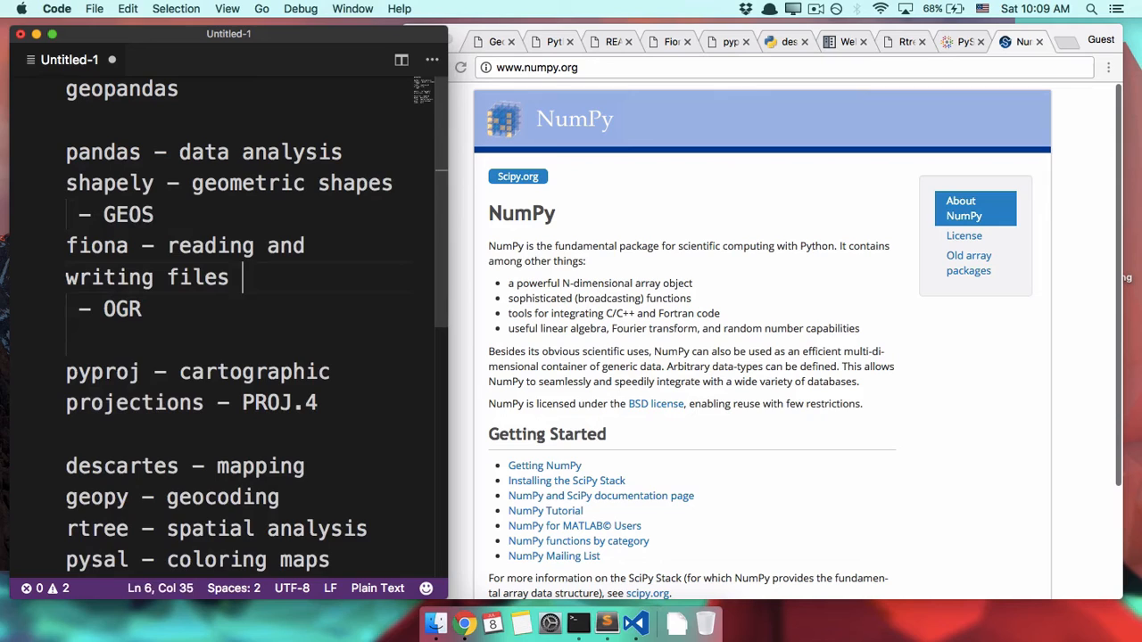
Step: Enter 'numpy – math' as the note's final entry
text(numpy – math)
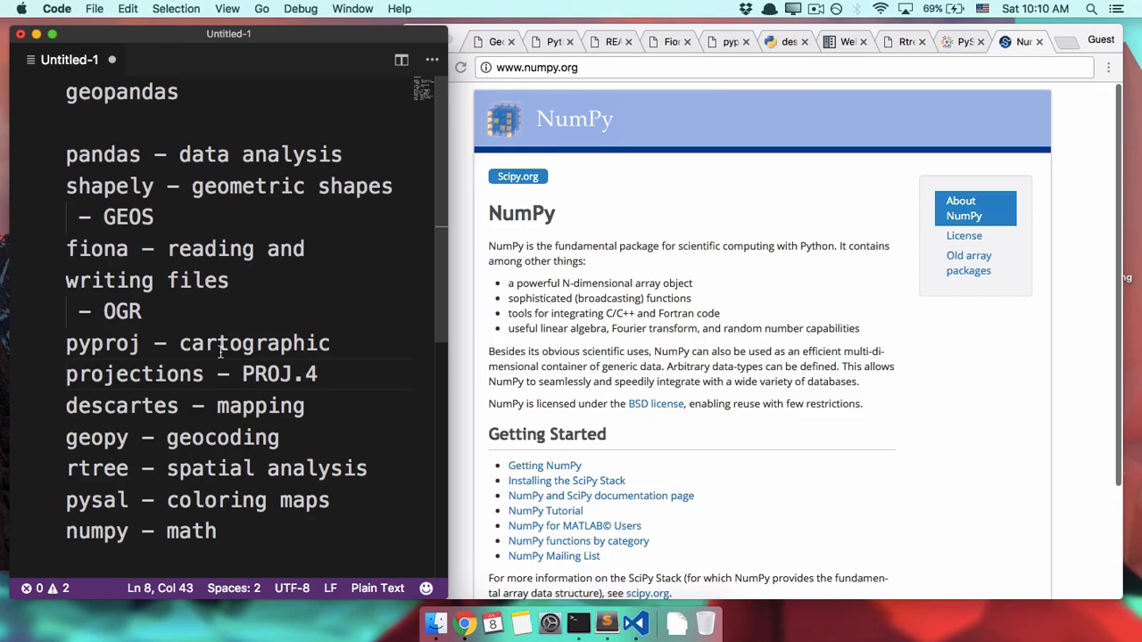
mouse_move(328, 152)
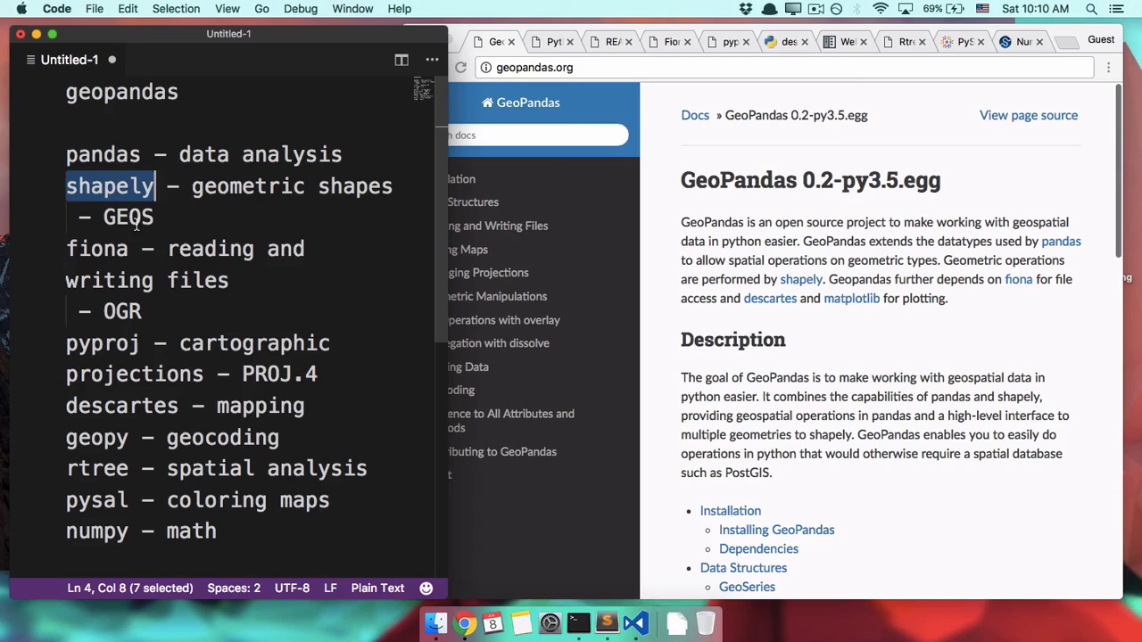
drag(167, 248, 228, 280)
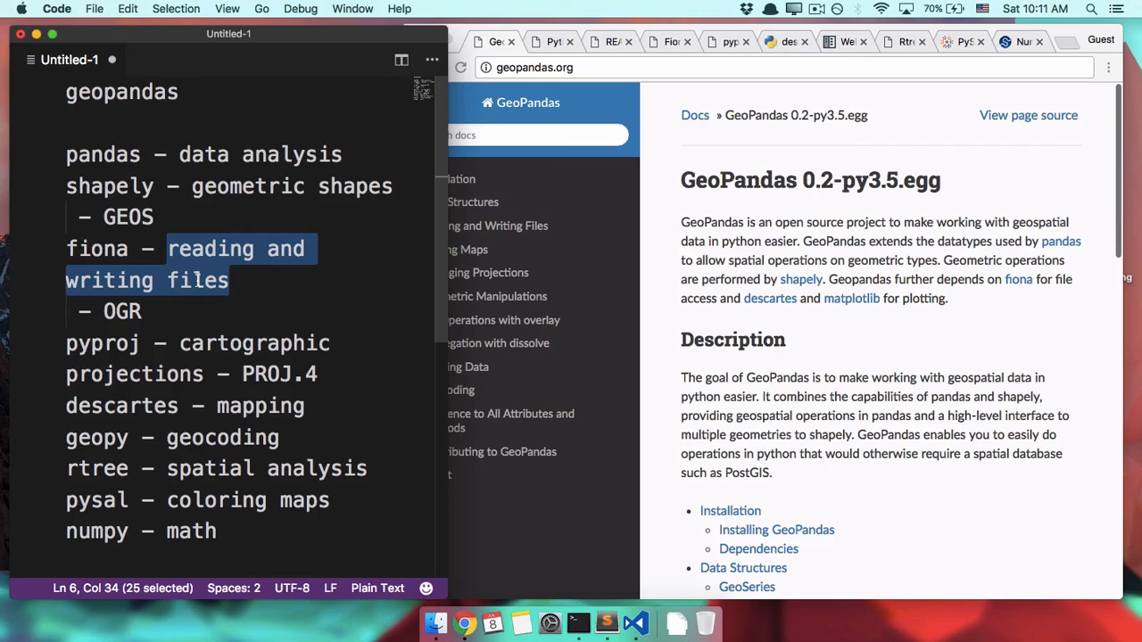
double_click(96, 248)
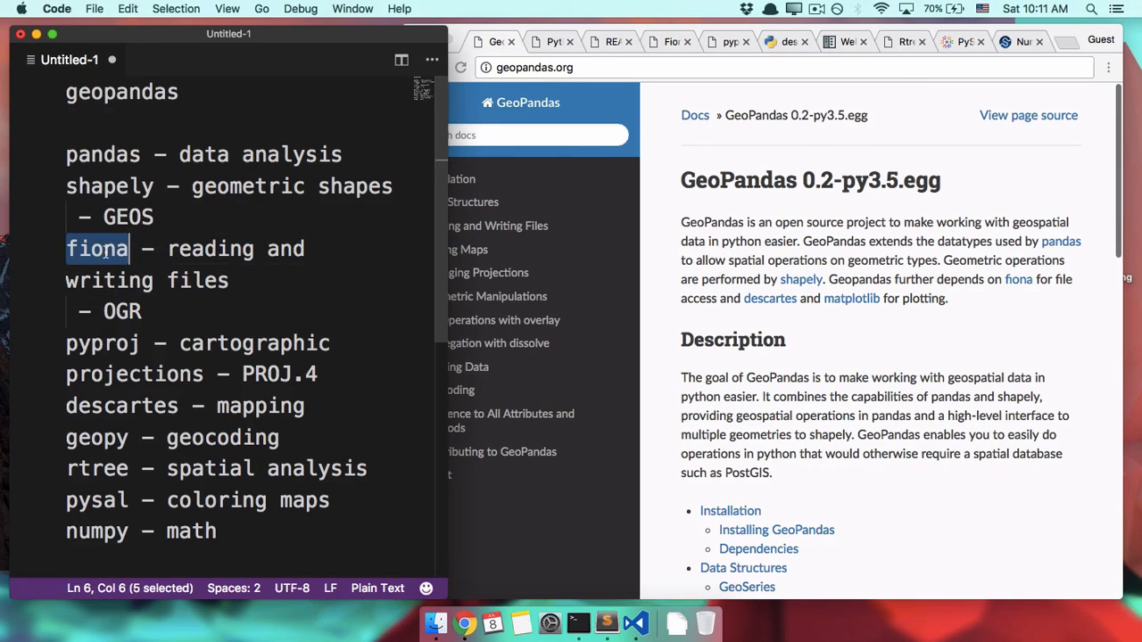